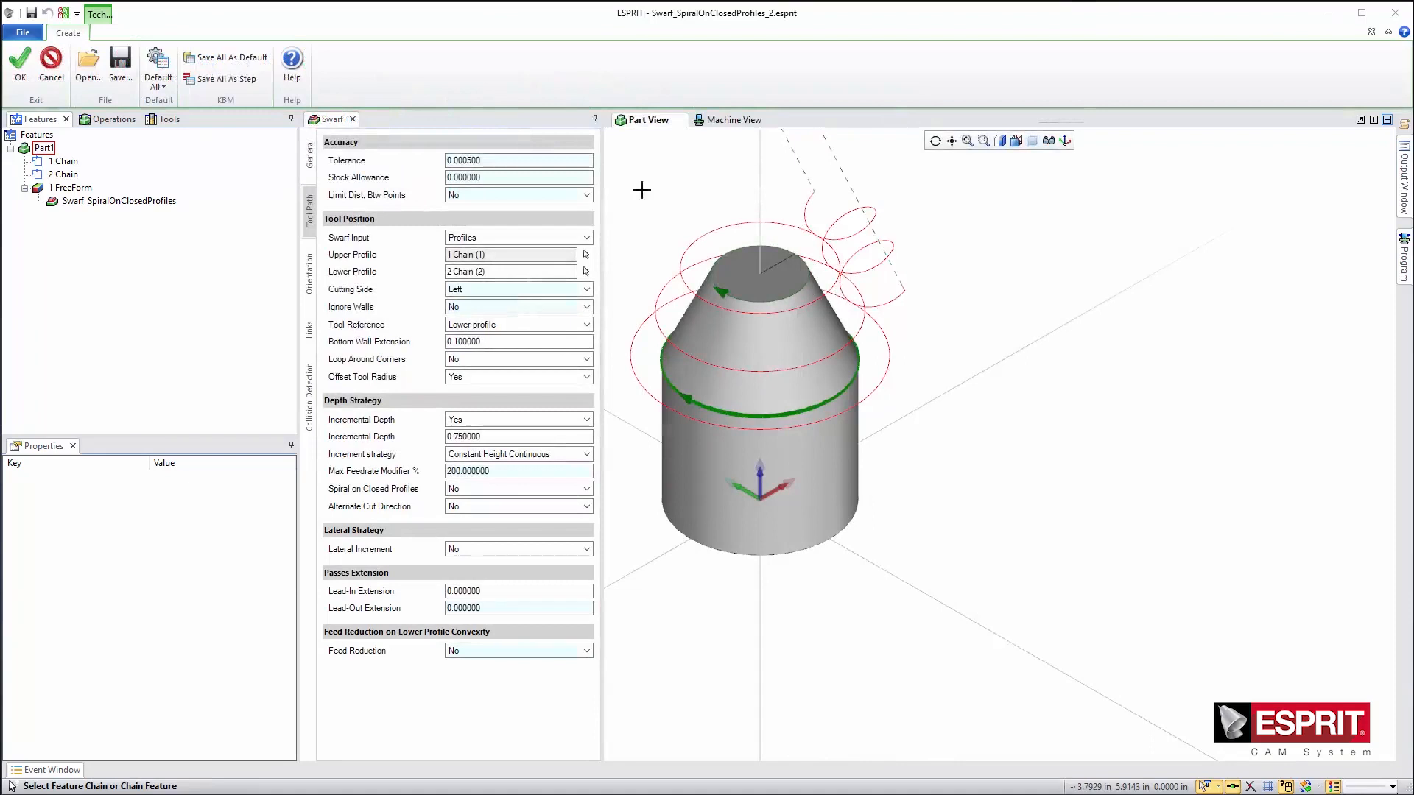
{"action": "mouse_move", "coordinate": [593, 215]}
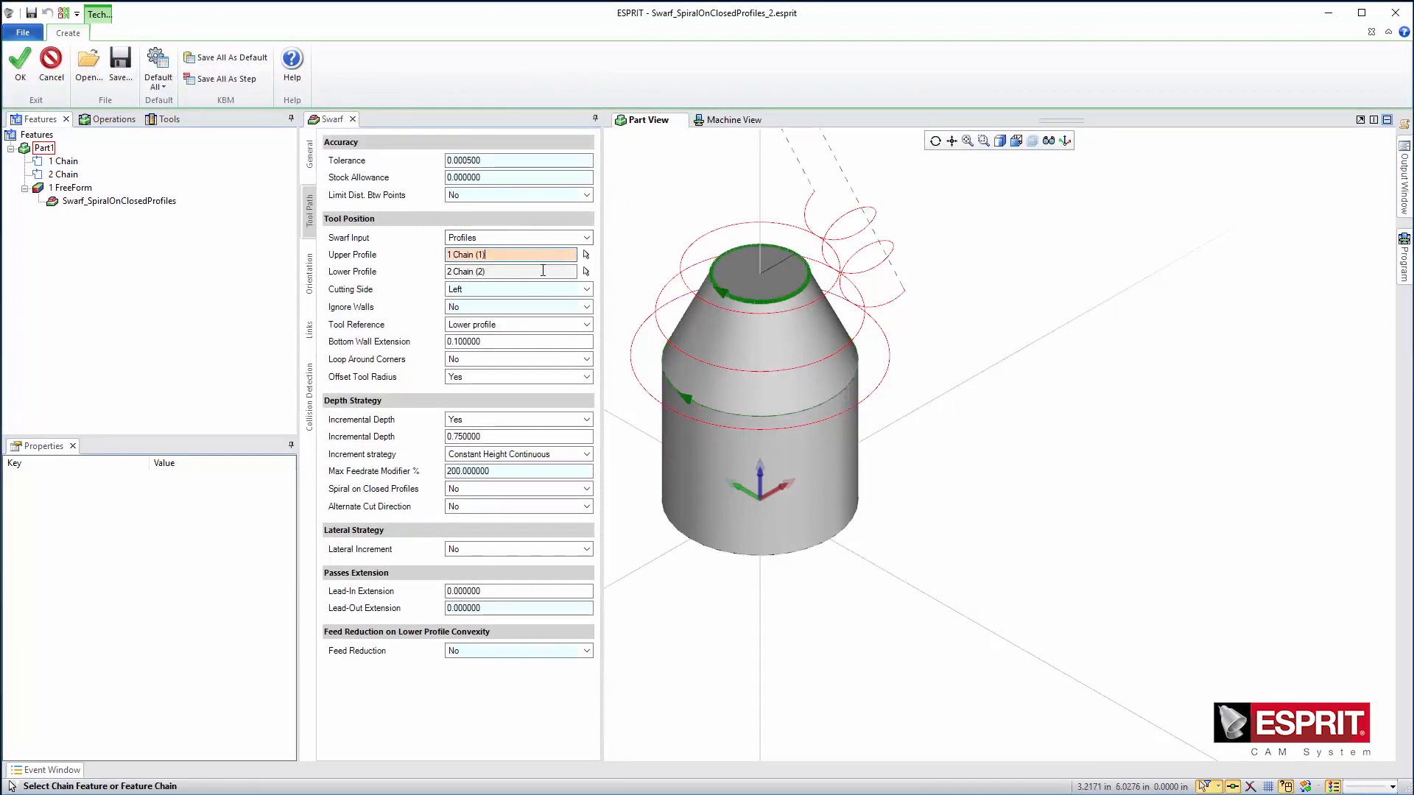
Show the lower profile chain and enable Spiral on Closed Profiles with an end spring pass
{"action": "left_click", "coordinate": [509, 272]}
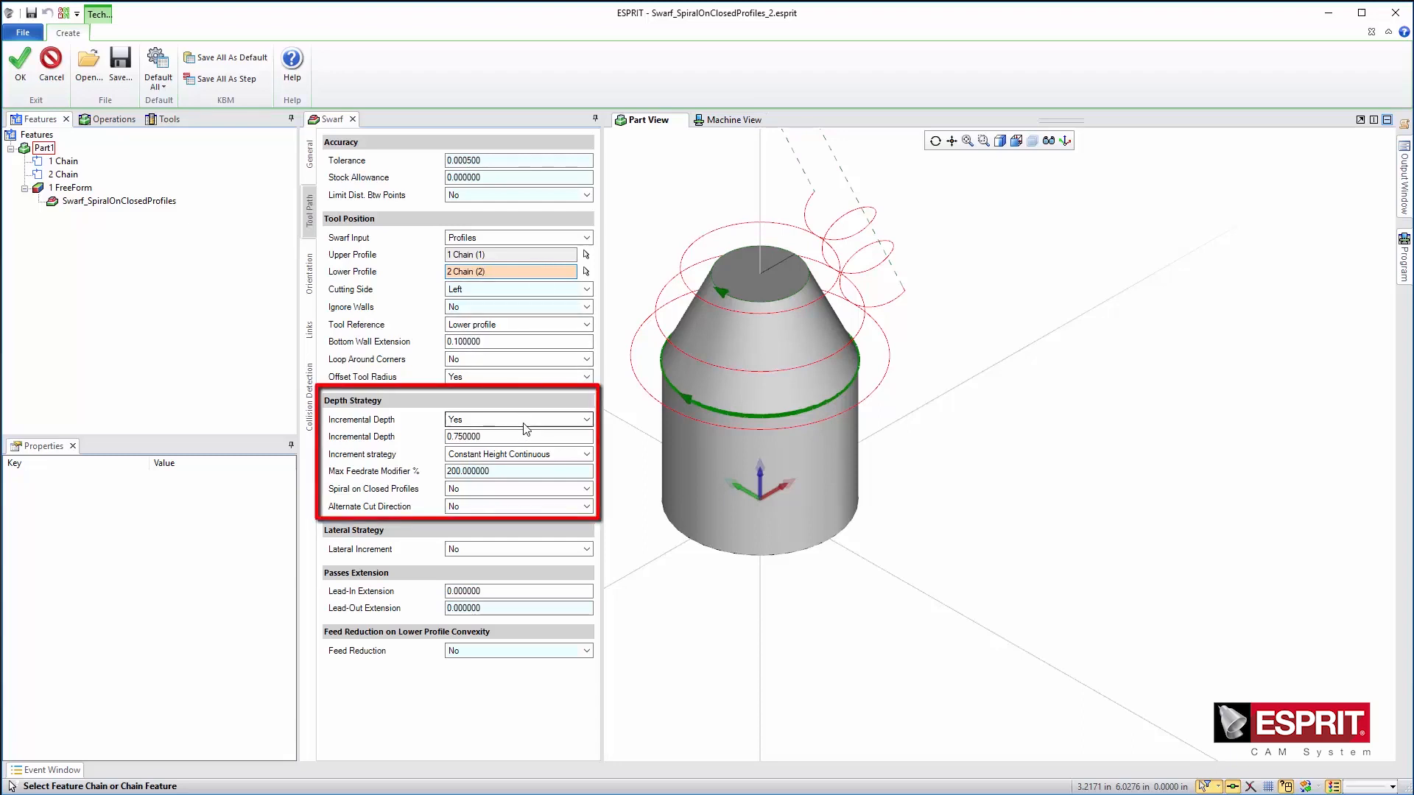
{"action": "mouse_move", "coordinate": [550, 493]}
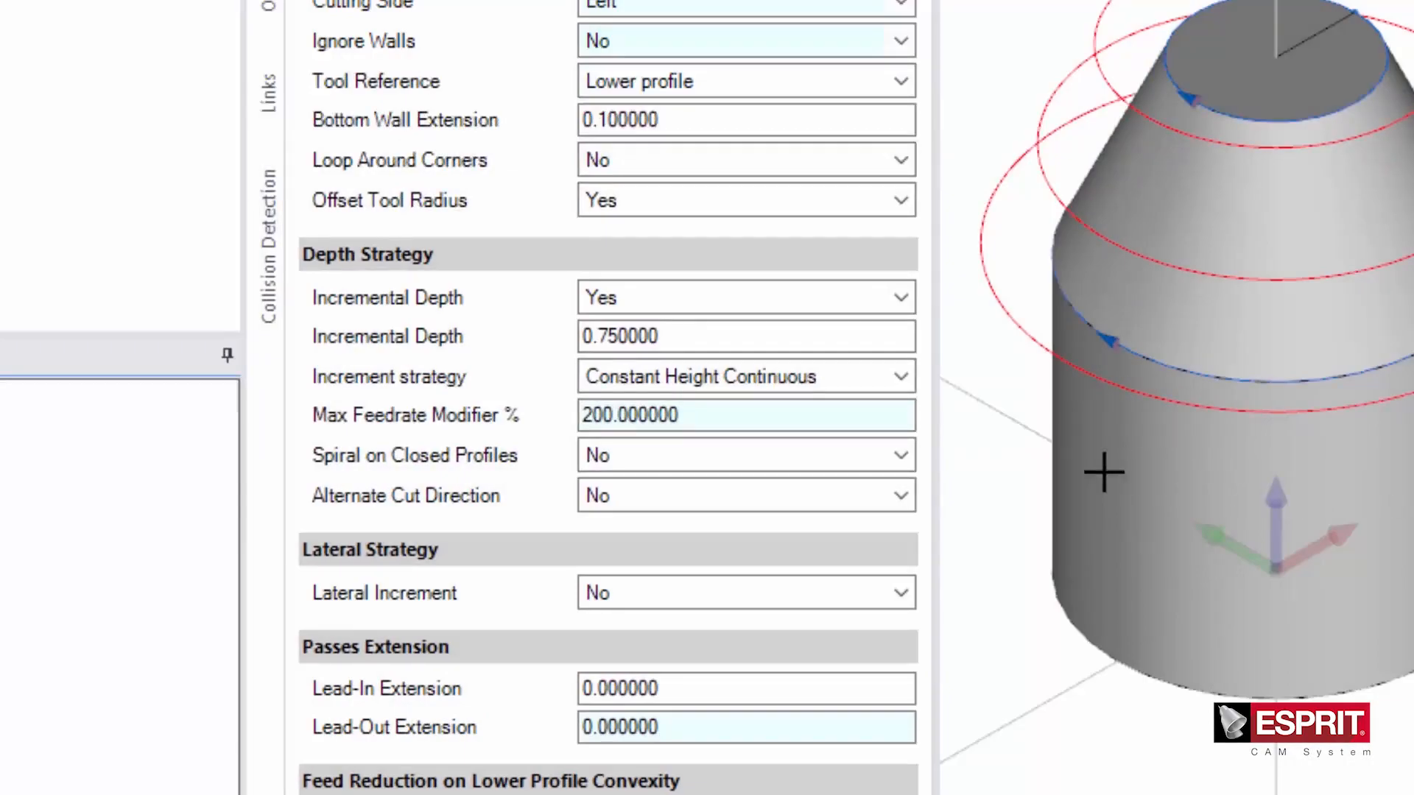
{"action": "left_click", "coordinate": [897, 455]}
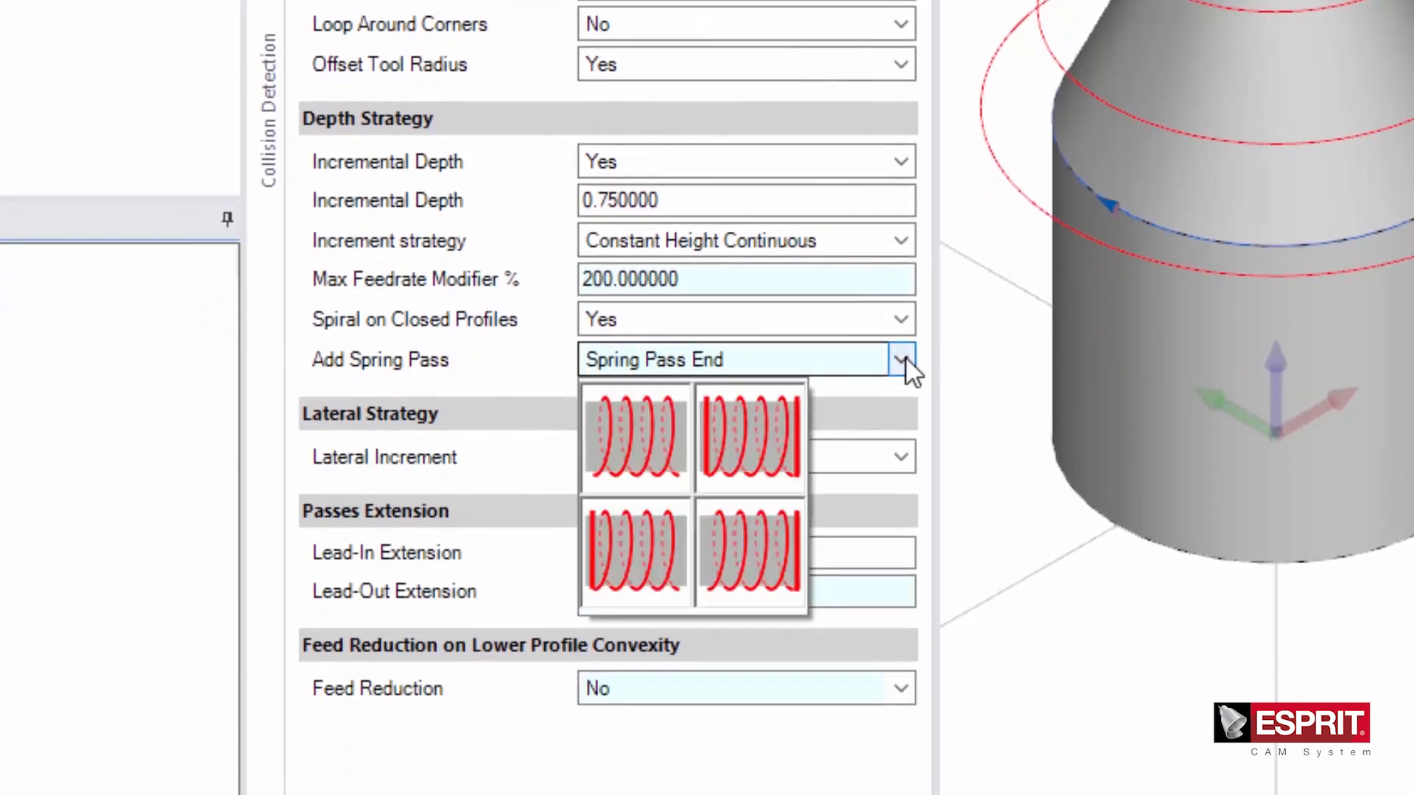
{"action": "mouse_move", "coordinate": [766, 550]}
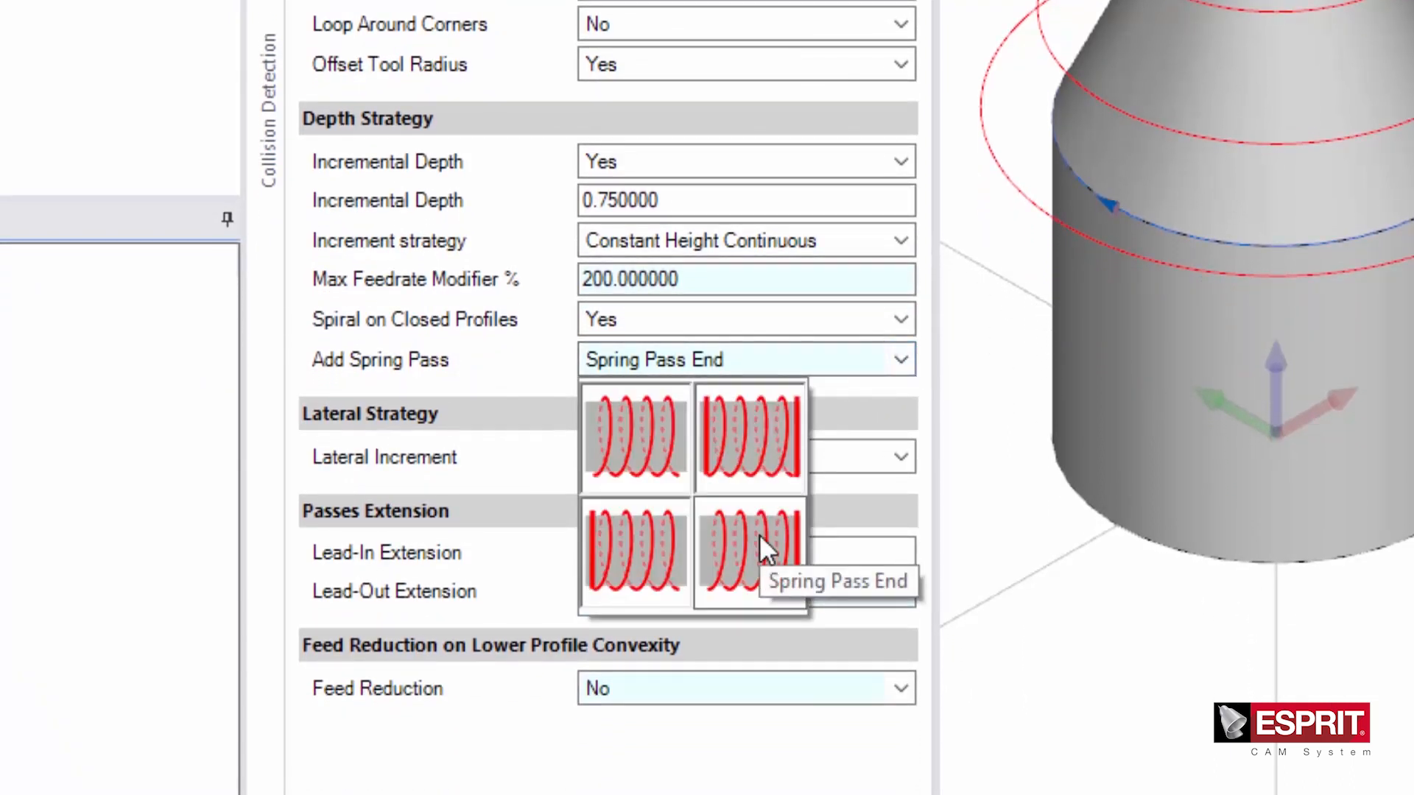
{"action": "mouse_move", "coordinate": [764, 550]}
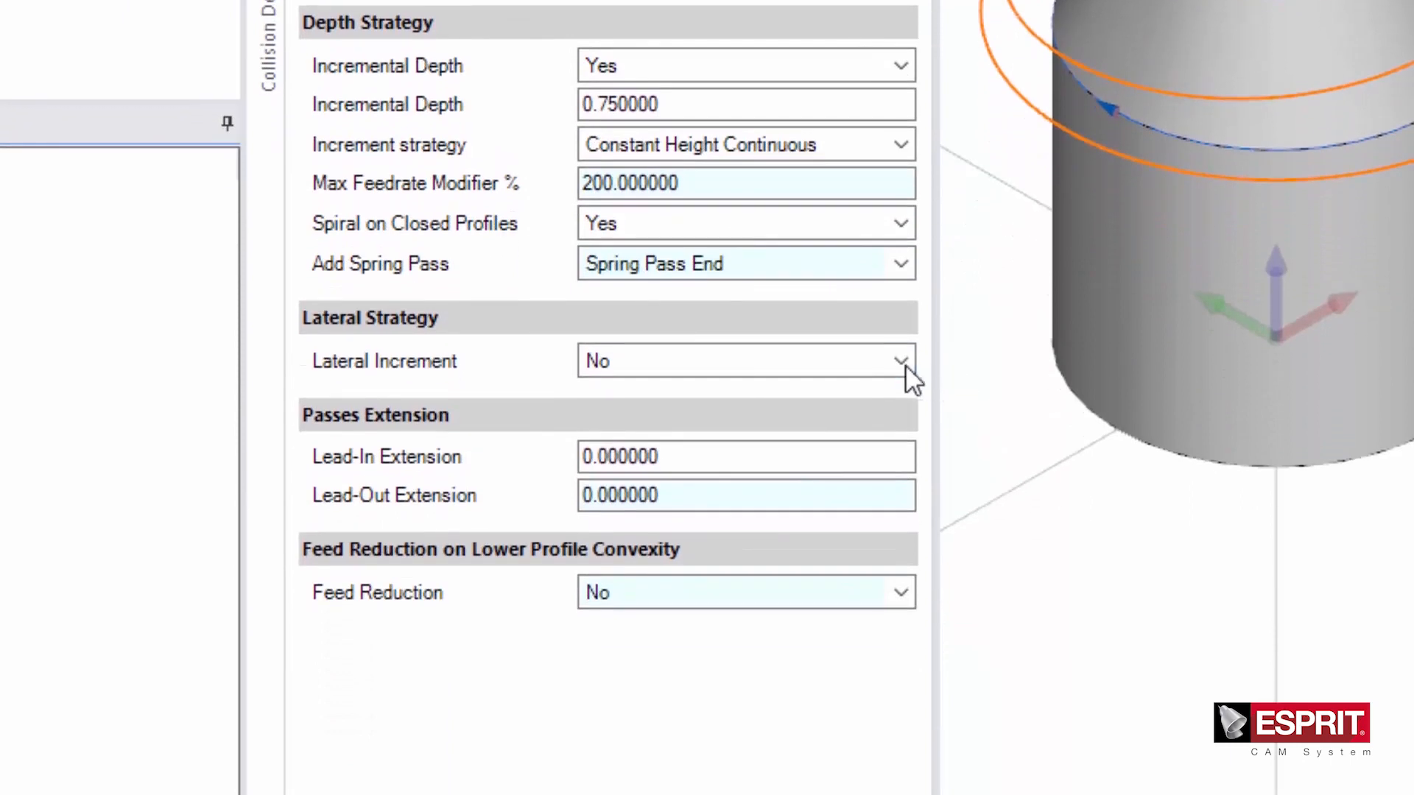
Enable Lateral Increment (offset 0.3, increment 0.15, depth priority) and regenerate the toolpath
{"action": "left_click", "coordinate": [899, 361]}
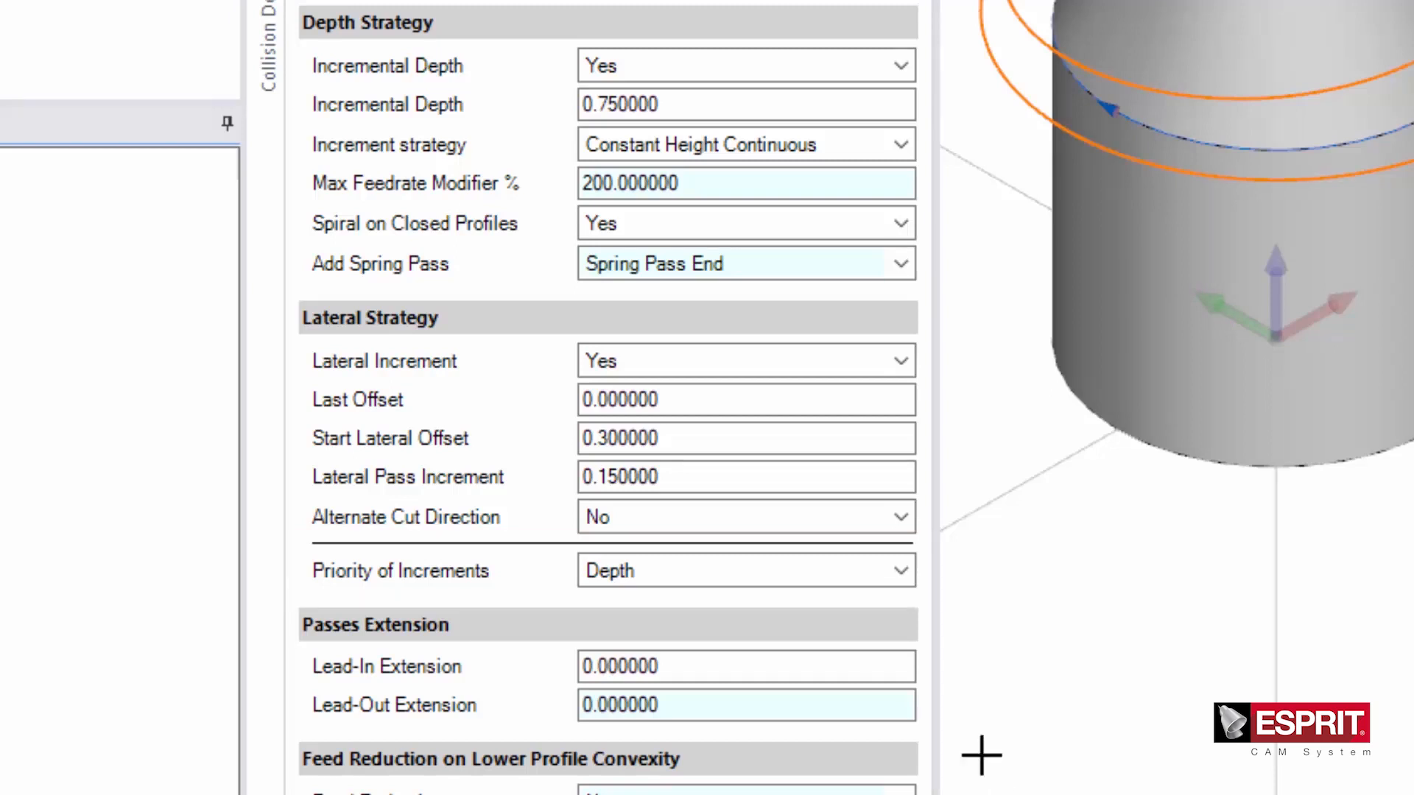
{"action": "left_click", "coordinate": [898, 569]}
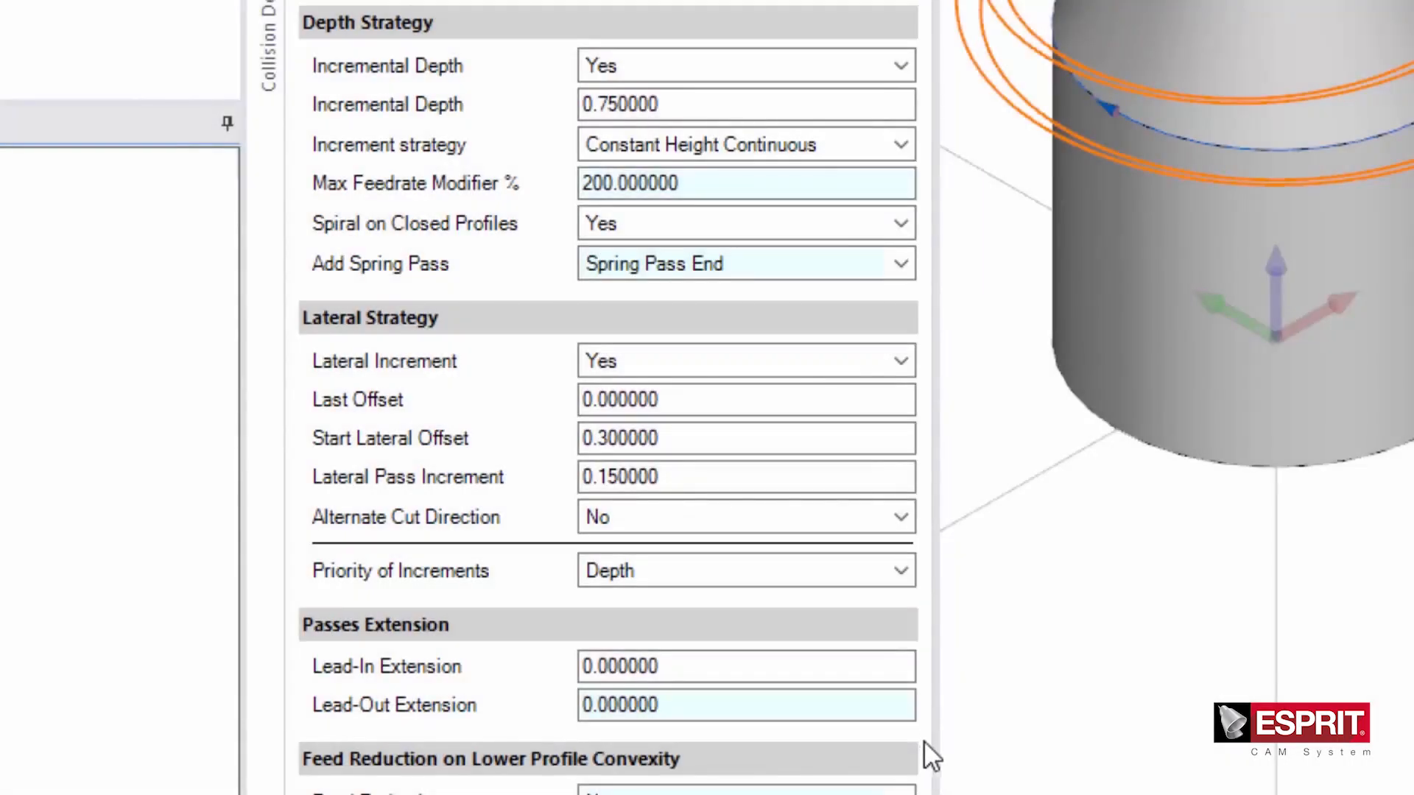
Review the spiral toolpath wrapping the cone and display the Orientation settings
{"action": "left_click", "coordinate": [898, 569]}
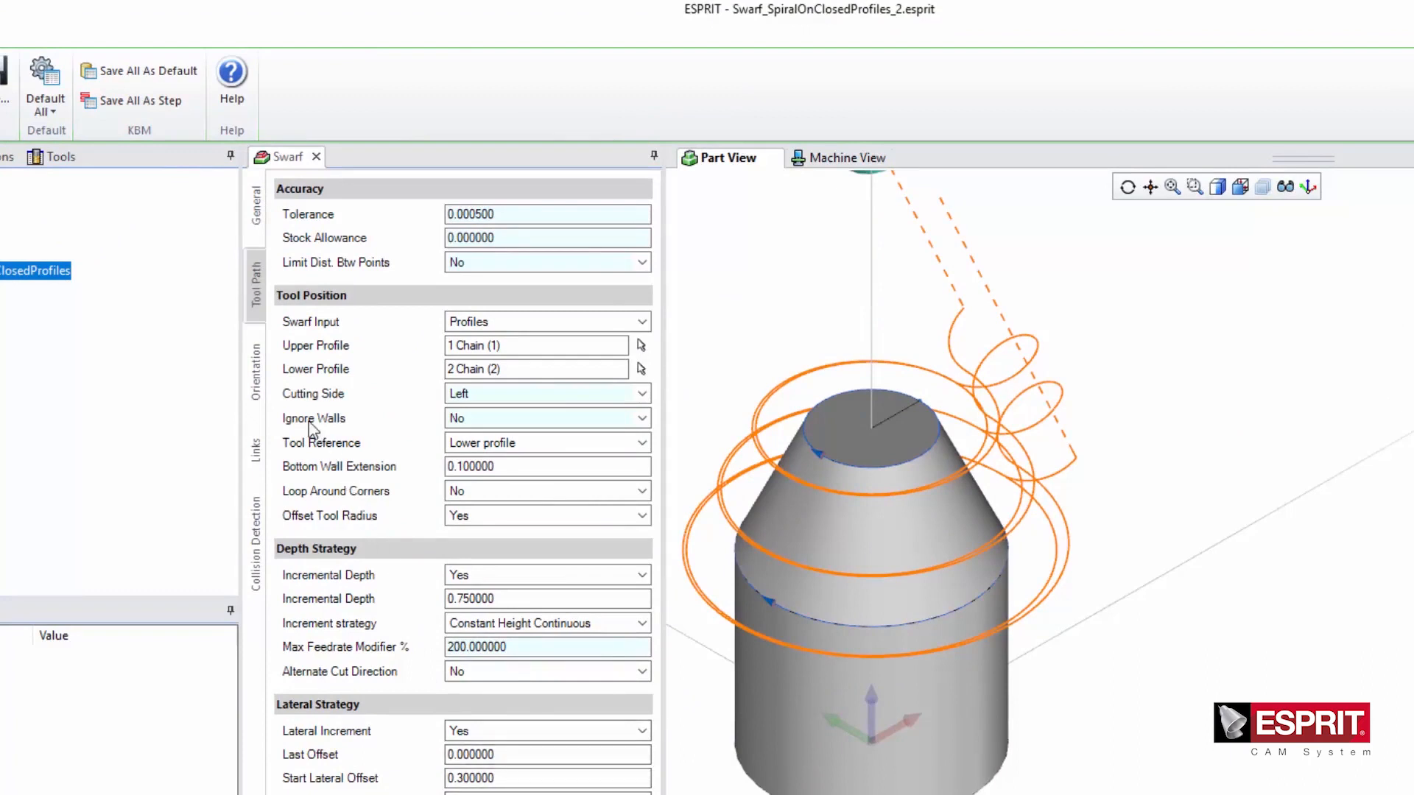
{"action": "left_click", "coordinate": [256, 370]}
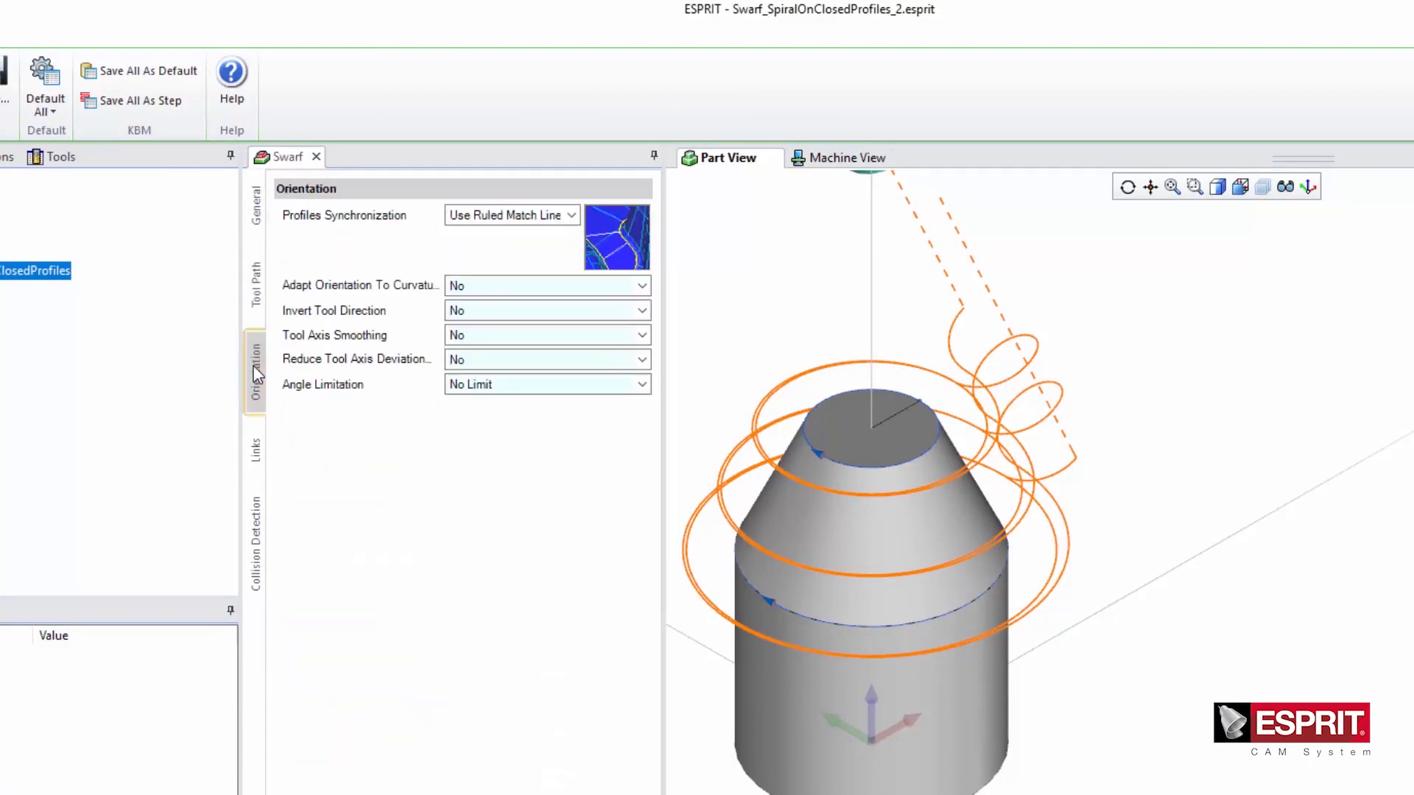